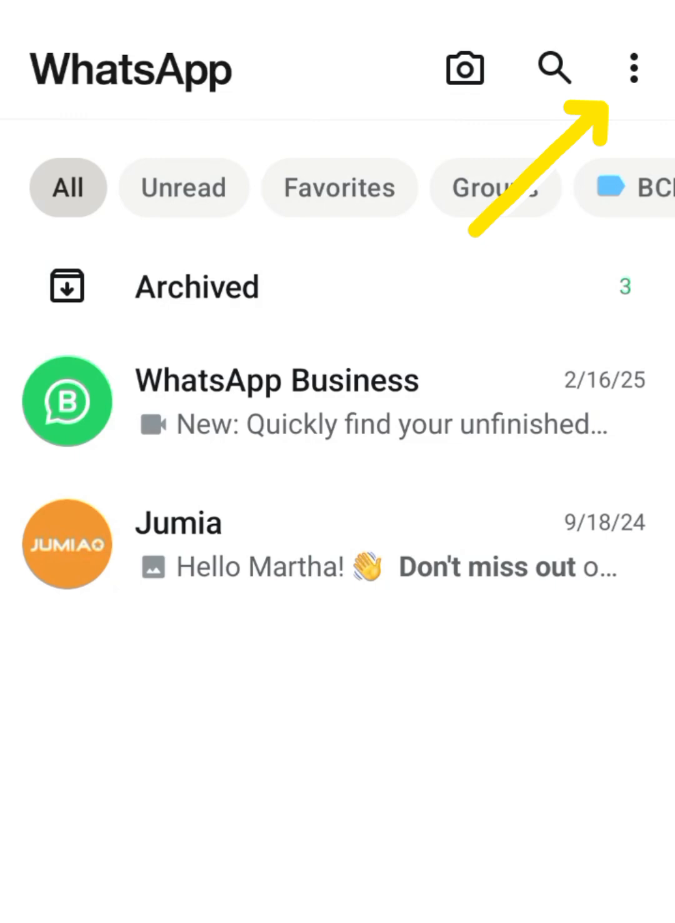
Reach the Linked devices page from the chats screen's three-dot menu
left_click(635, 67)
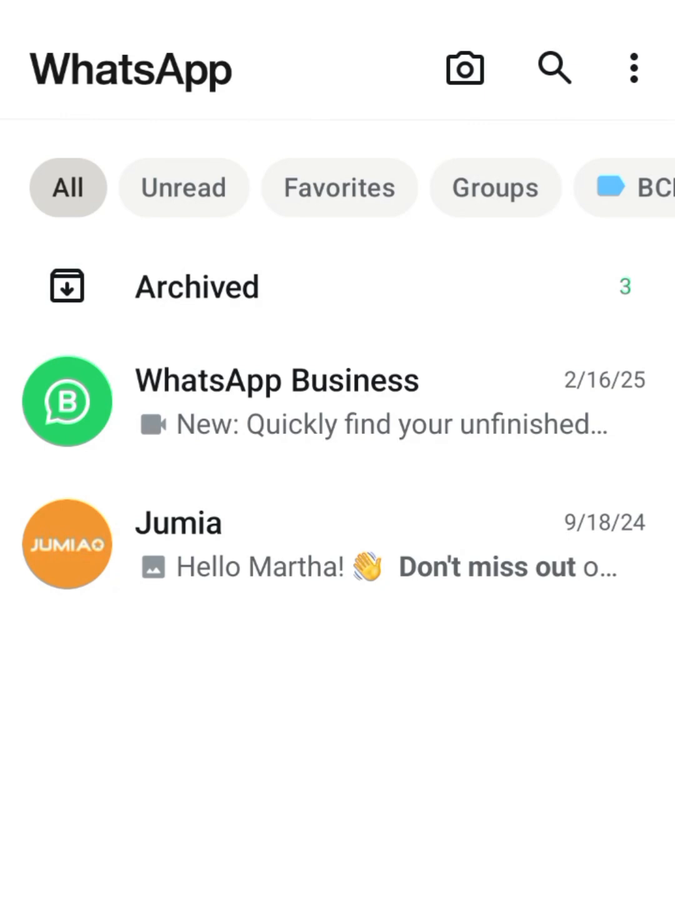
left_click(633, 68)
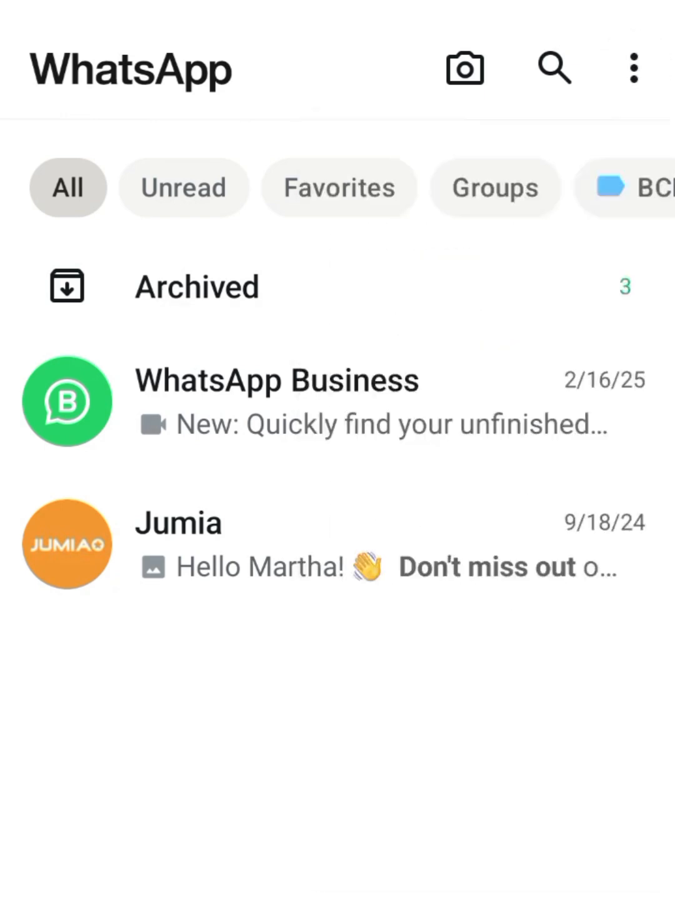
left_click(634, 69)
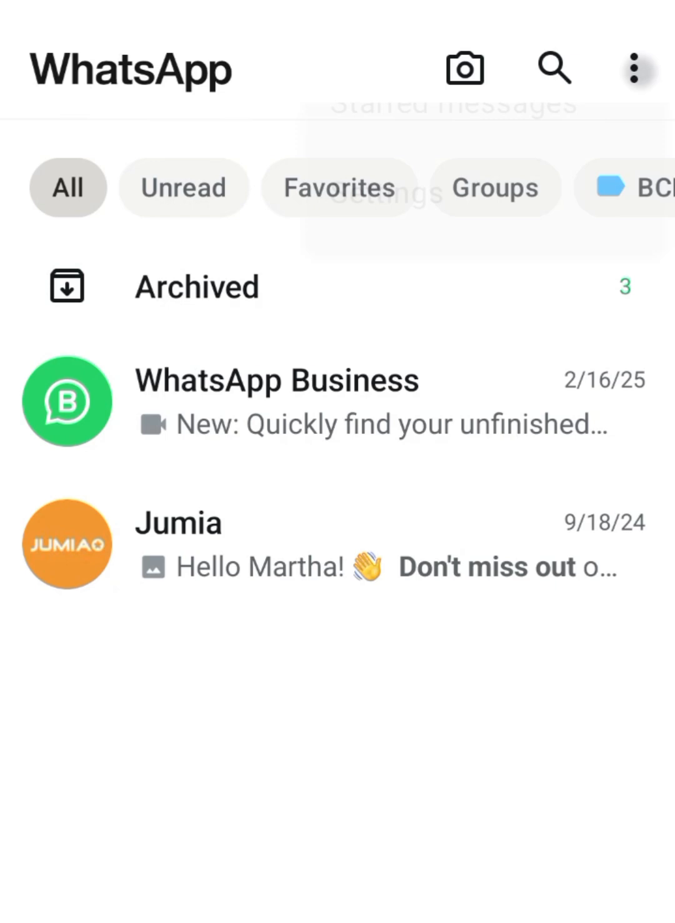
left_click(635, 67)
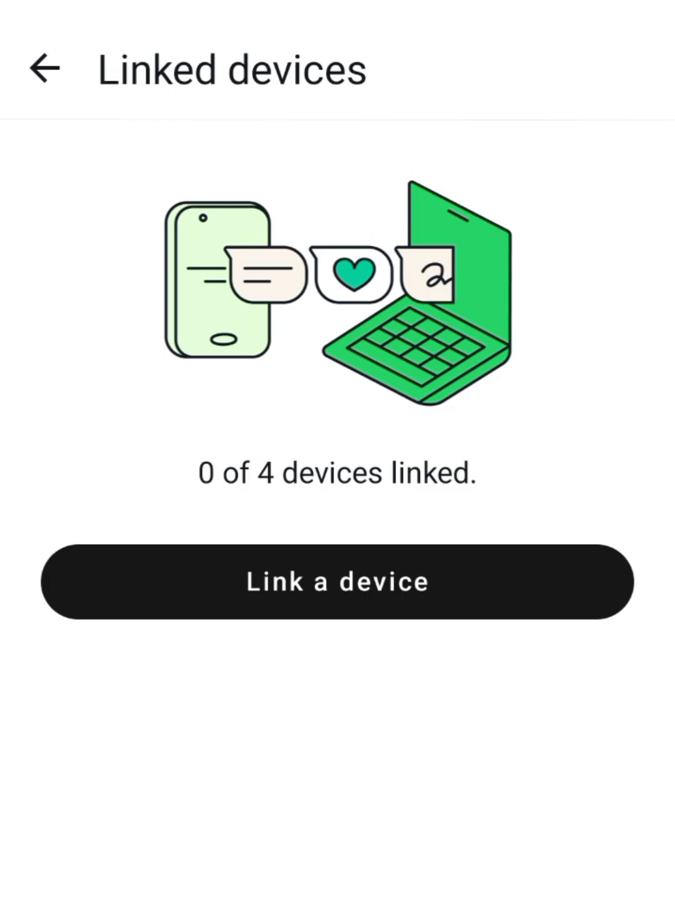
Search Google in Chrome for web.whatsapp
left_click(338, 582)
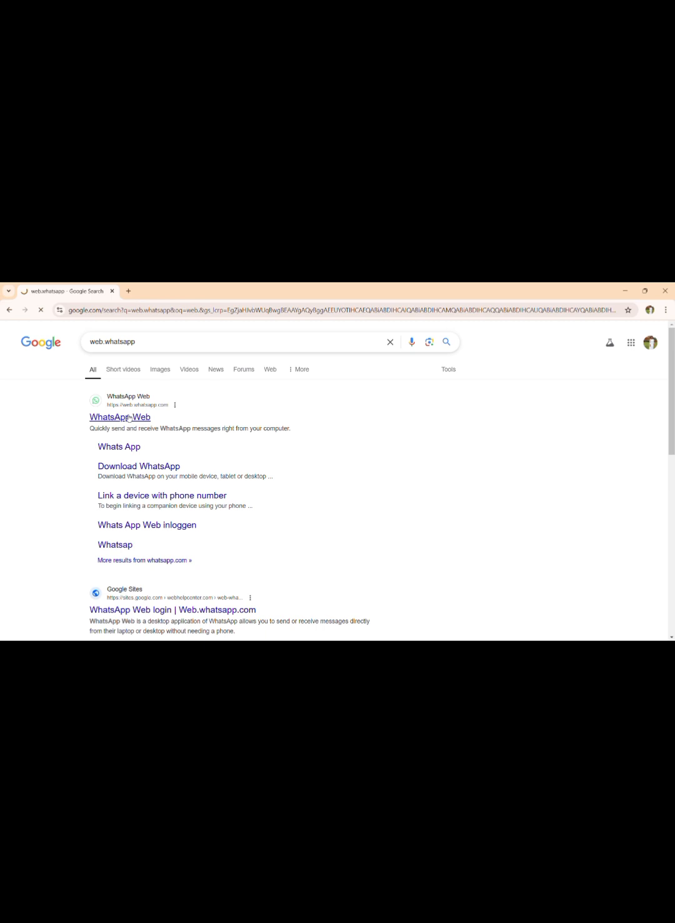
Go to the WhatsApp Web site from the search results
left_click(120, 416)
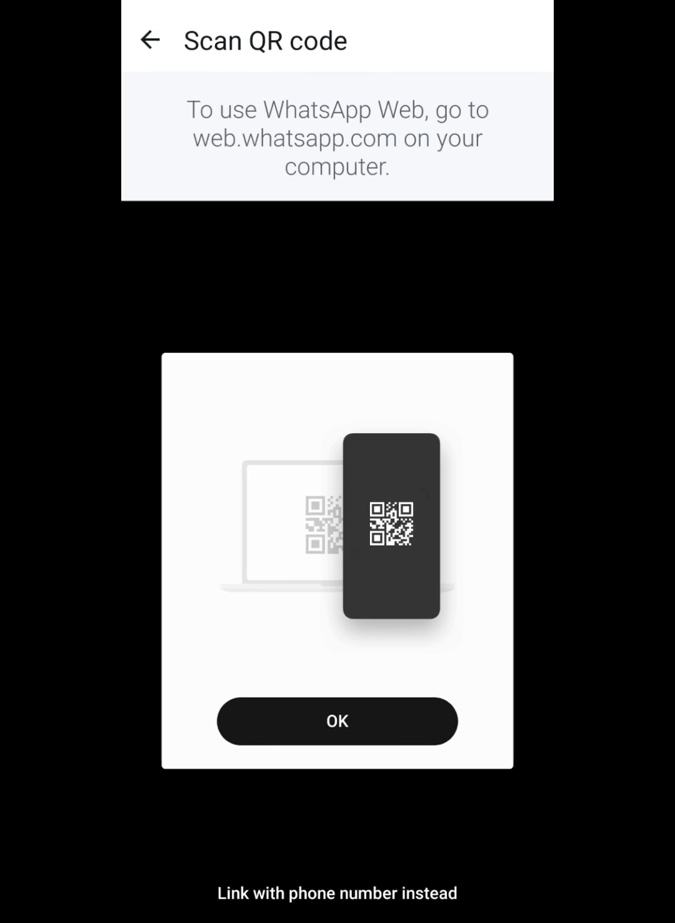
Grant camera access while using the app and scan the computer's QR code
left_click(338, 720)
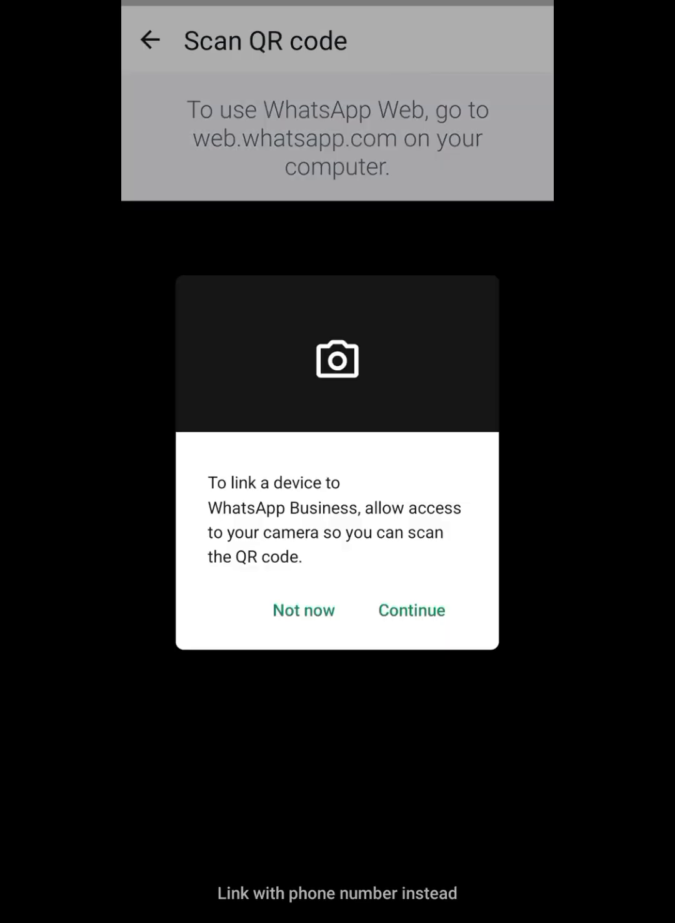
left_click(411, 610)
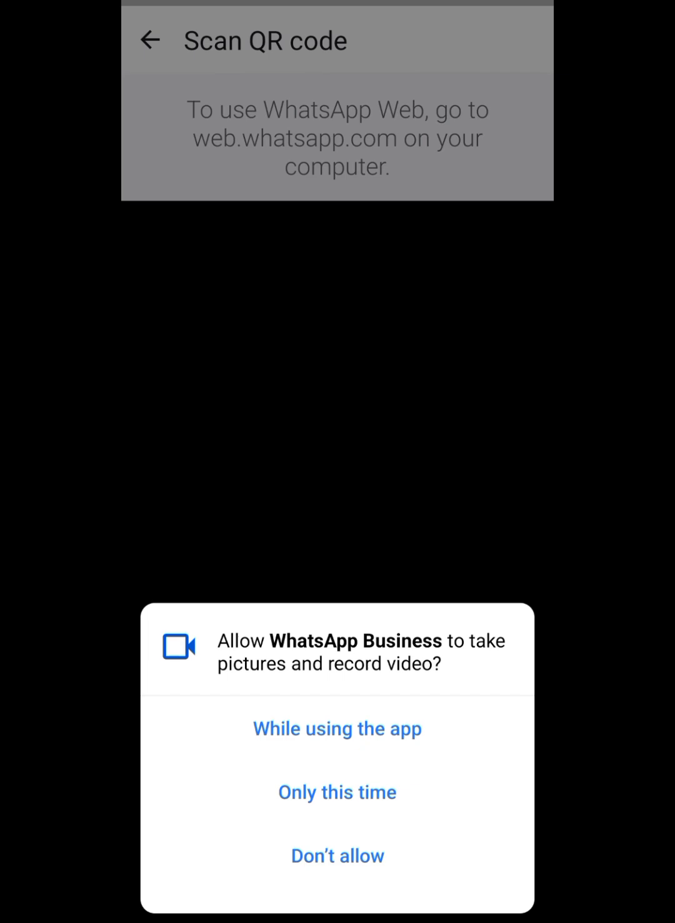
left_click(337, 728)
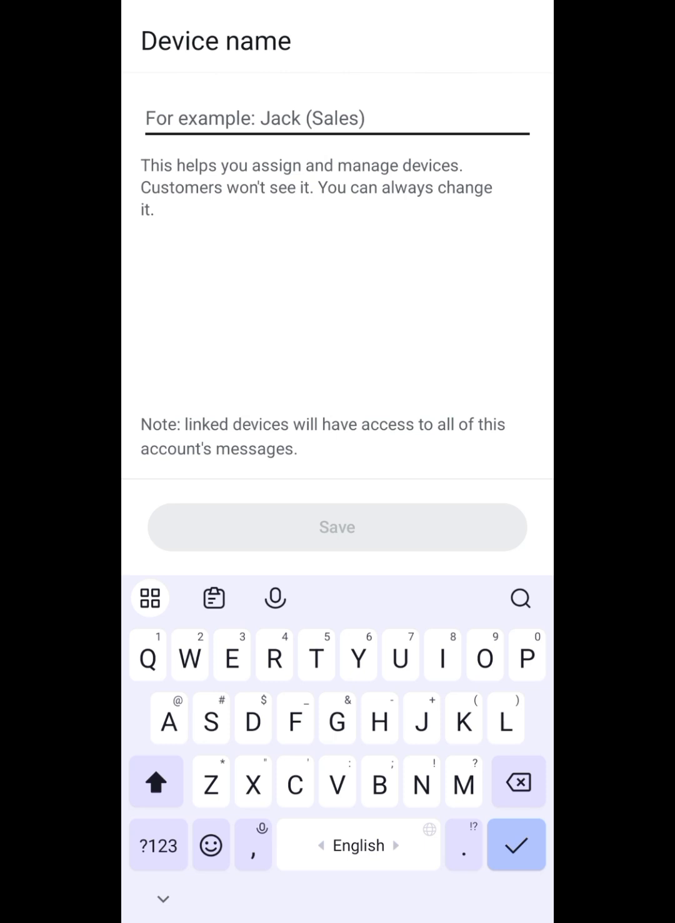
Name the newly linked device 'Me' and save it
type("Me")
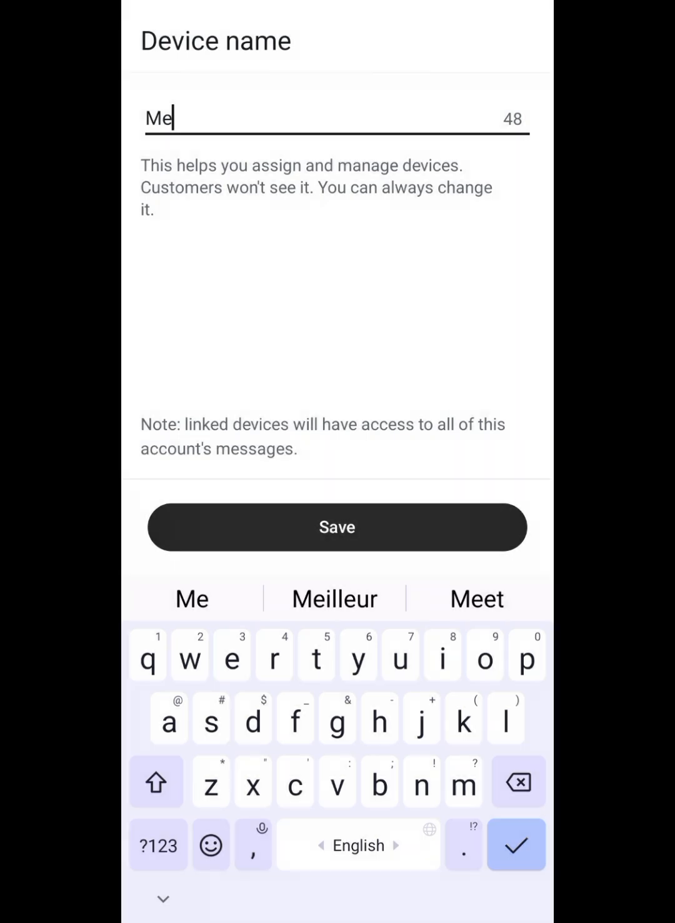
left_click(338, 526)
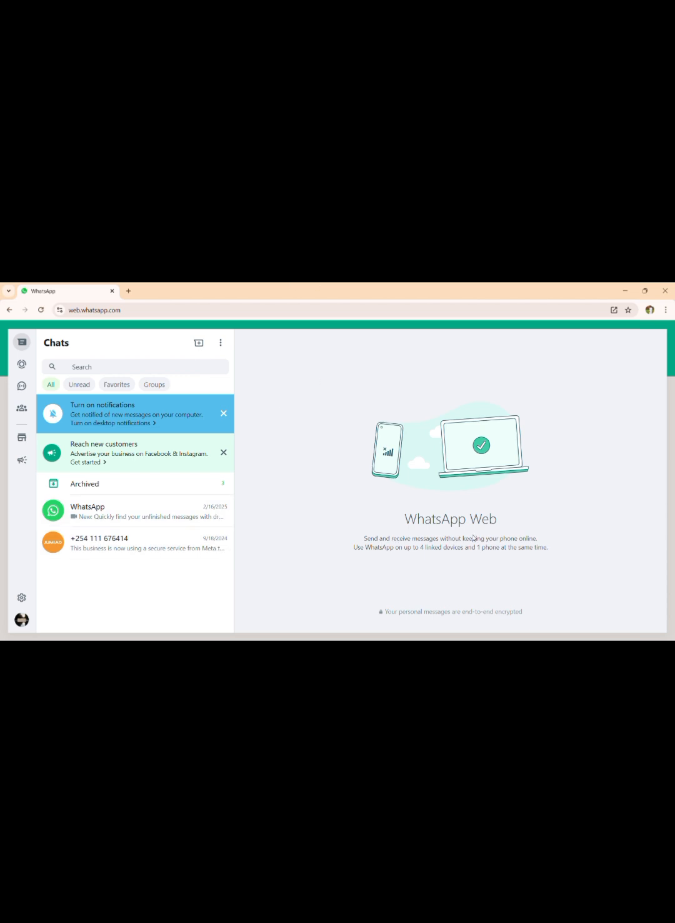
mouse_move(23, 342)
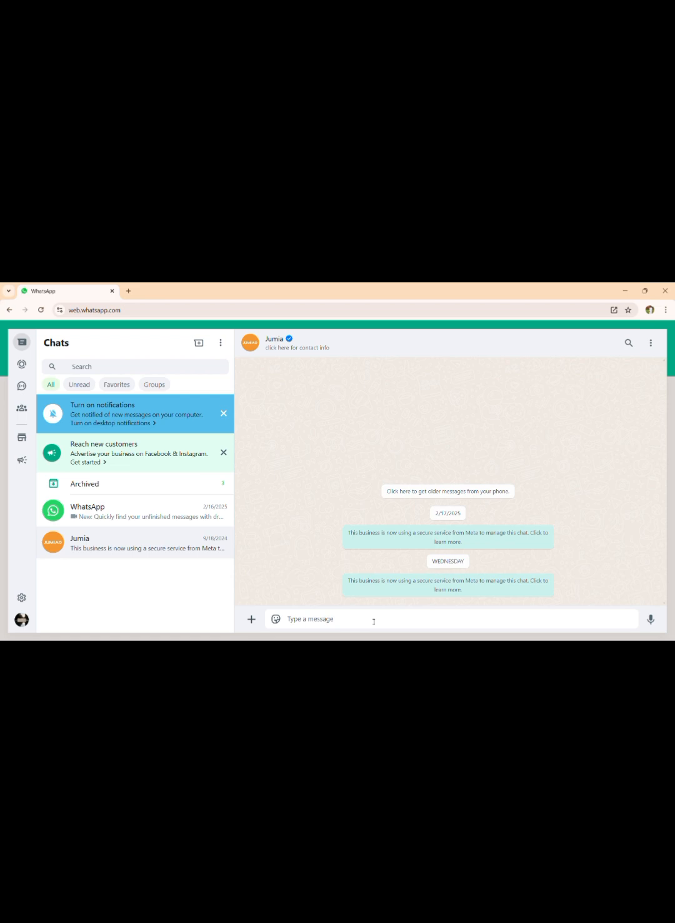
mouse_move(371, 617)
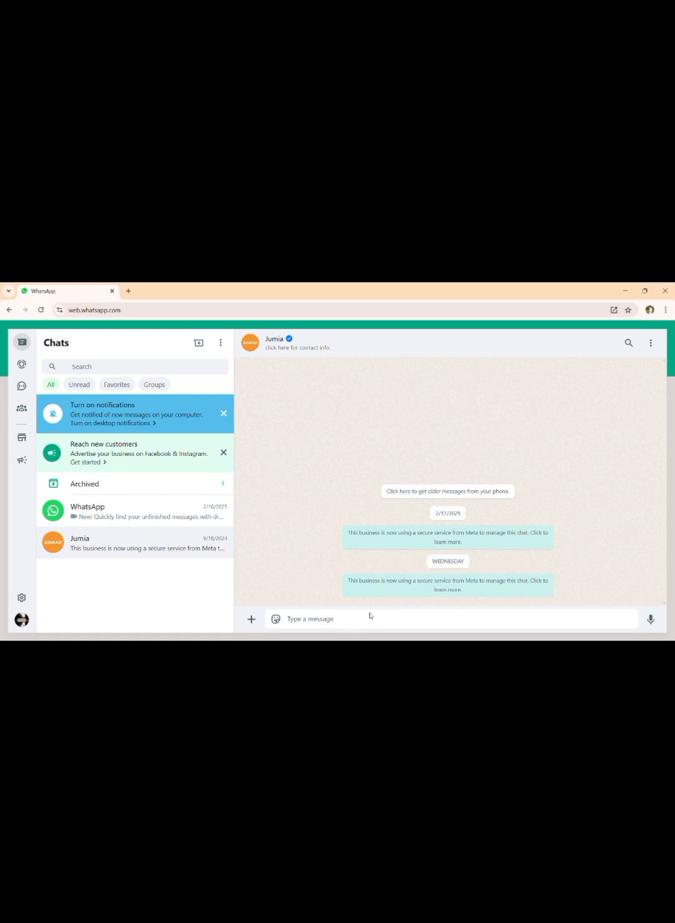
Send the test message 'huhuhihih hiH' in the Jumia chat on WhatsApp Web
type("huhuhihih")
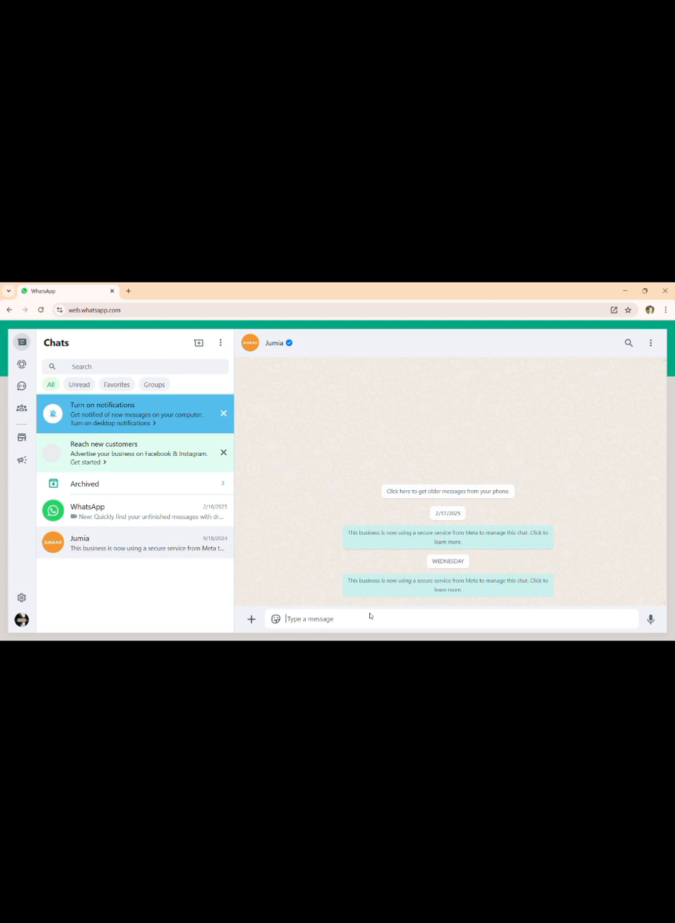
type("hiH")
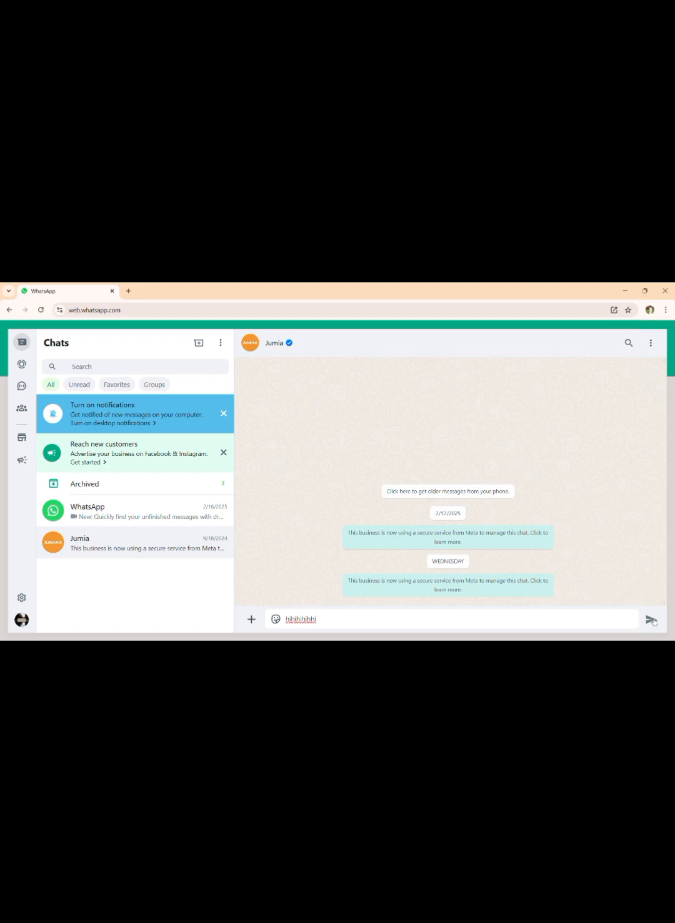
left_click(650, 619)
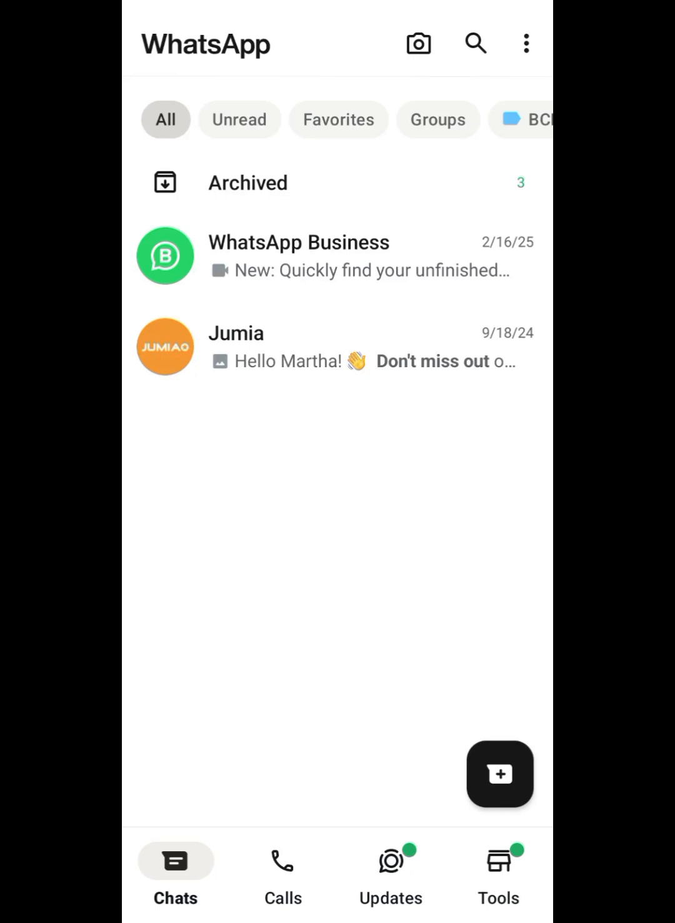
Return to the Linked devices page, now listing device Me as Active
left_click(525, 42)
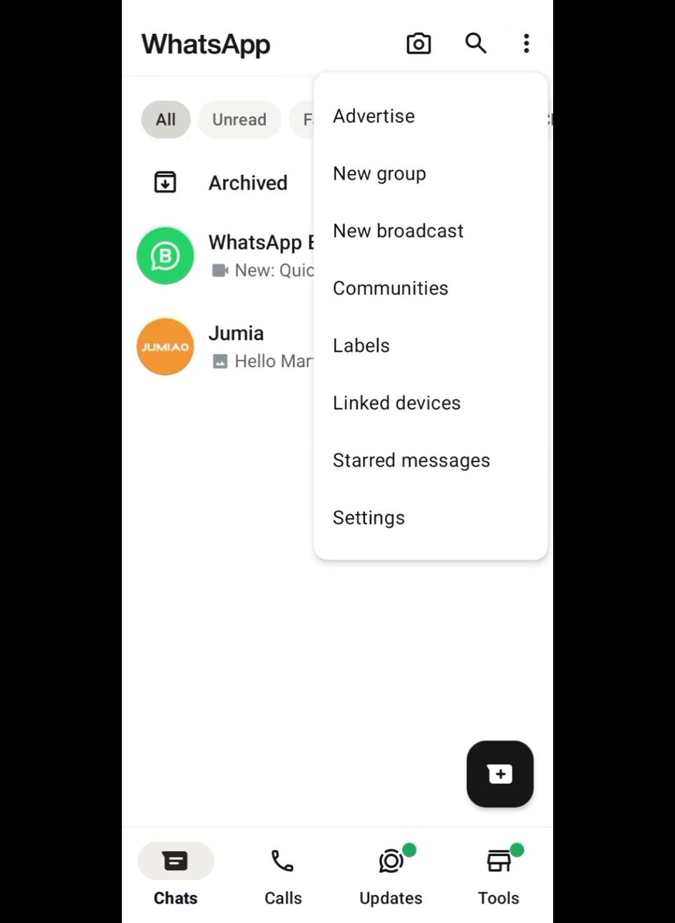
left_click(397, 403)
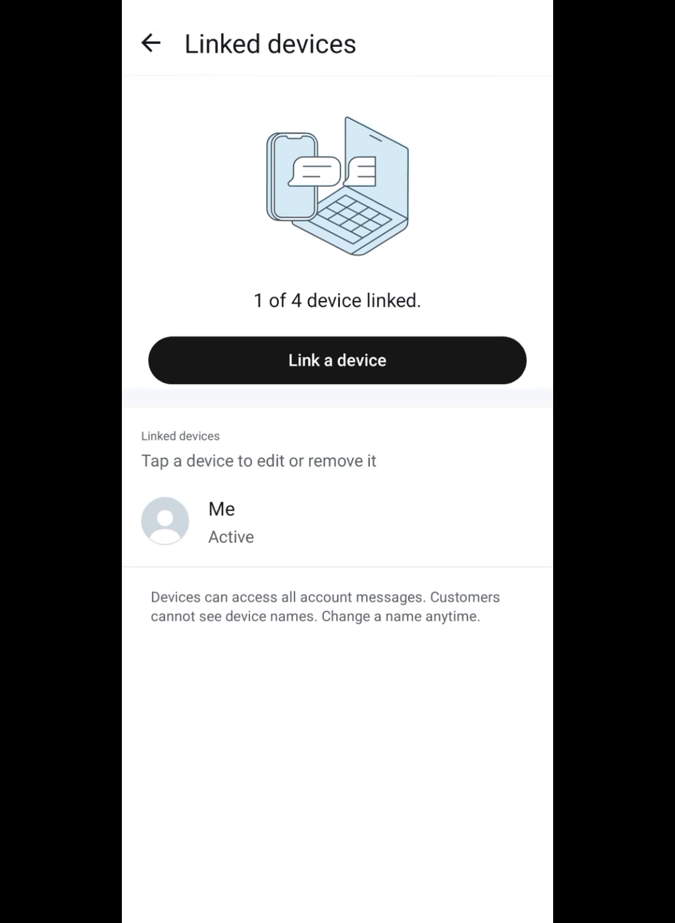
Remove the device Me, logging WhatsApp Web out on the laptop
left_click(220, 521)
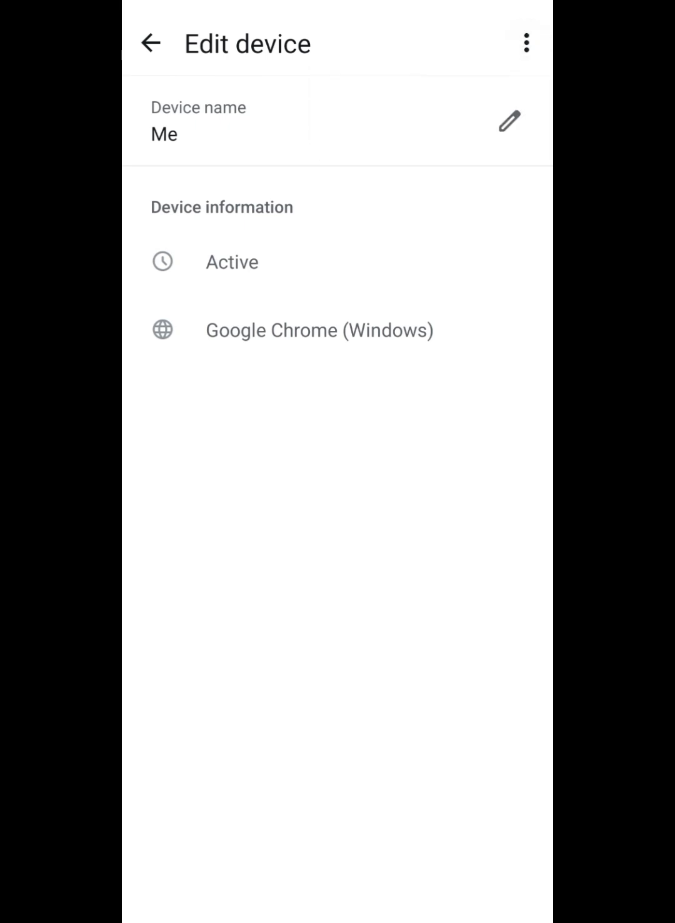
left_click(525, 42)
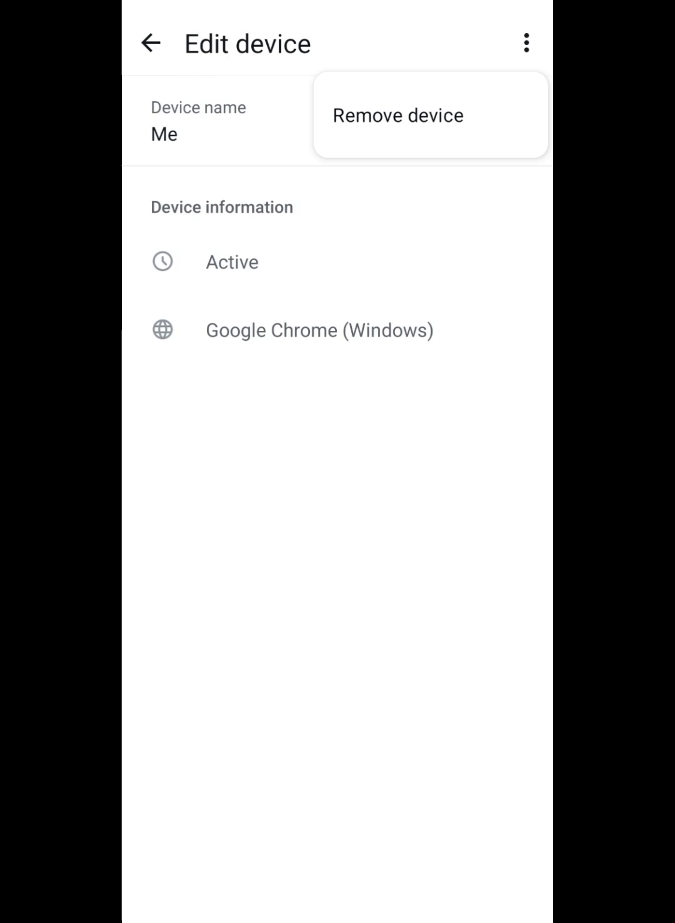
left_click(396, 115)
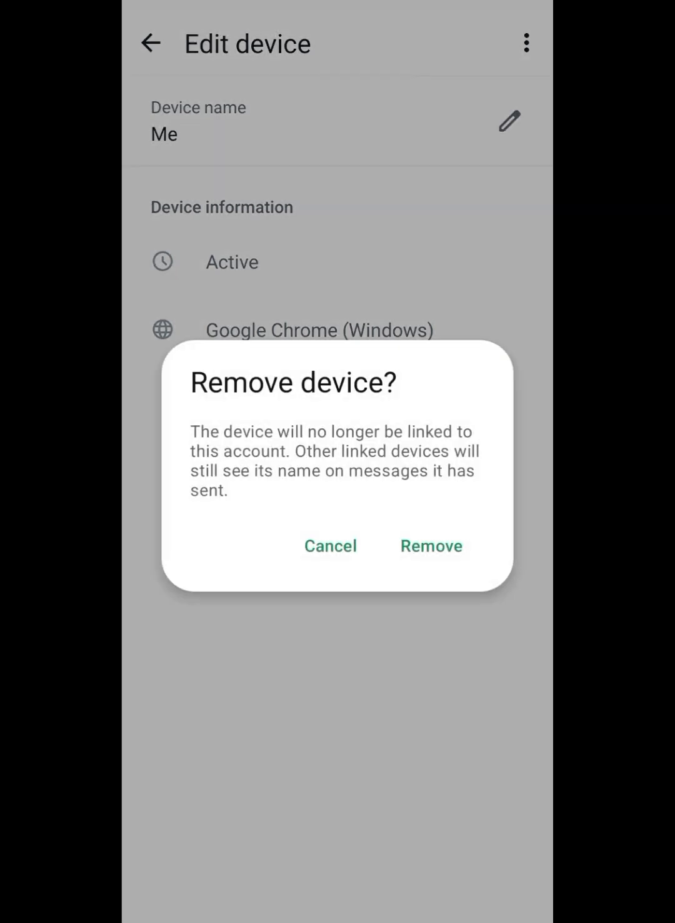
left_click(431, 545)
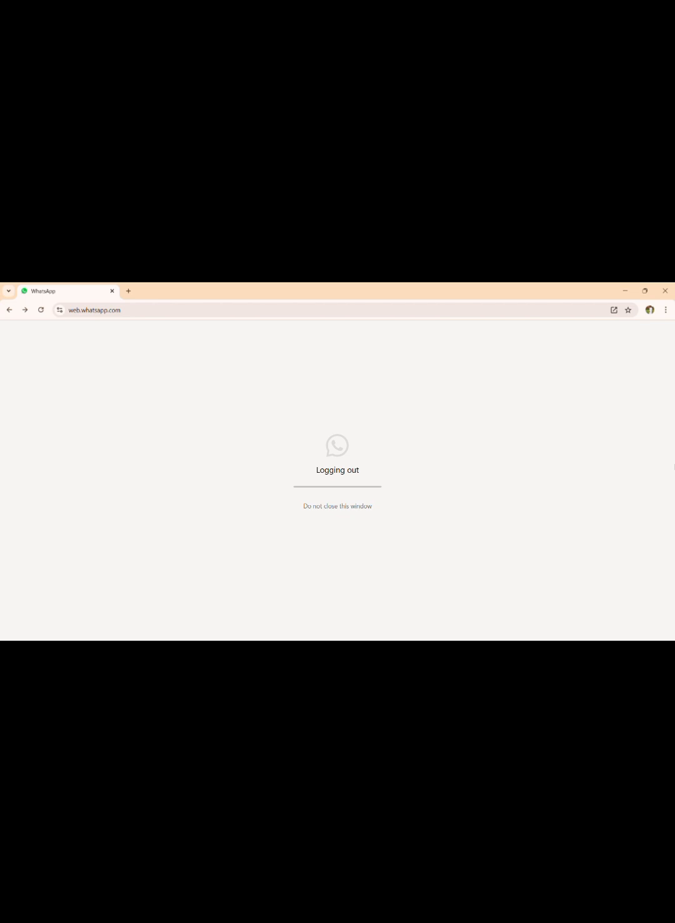